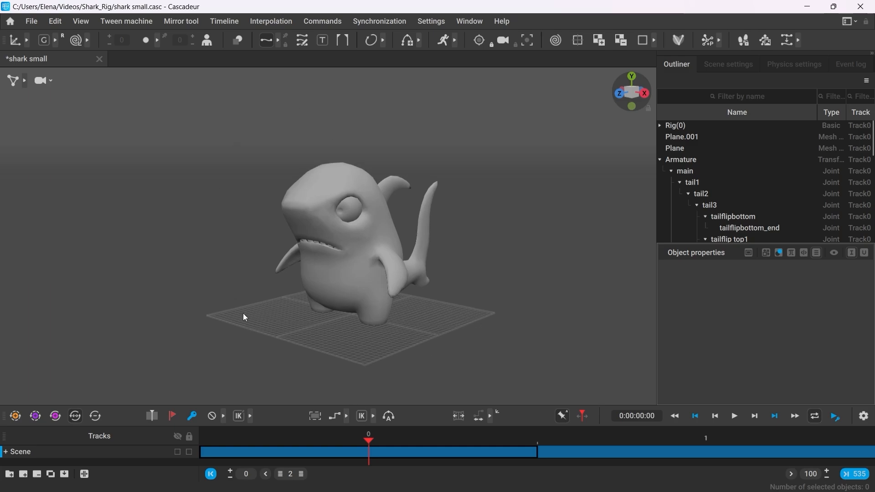
Switch the shark scene into rigging mode and confirm the Rig Mode On prompt.
drag(243, 317, 494, 297)
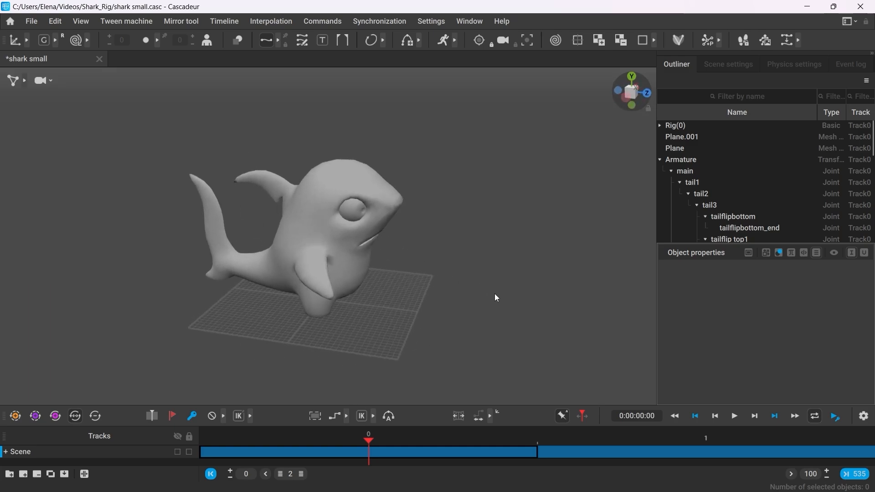
drag(494, 297, 258, 280)
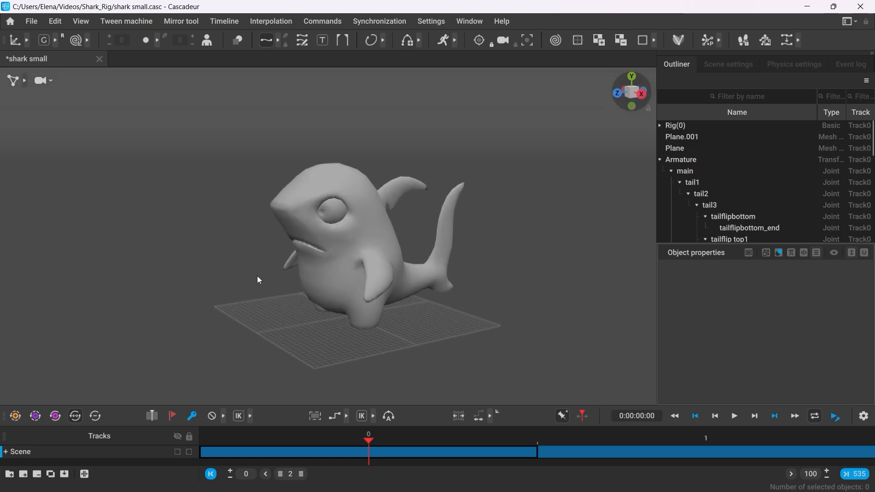
mouse_move(678, 40)
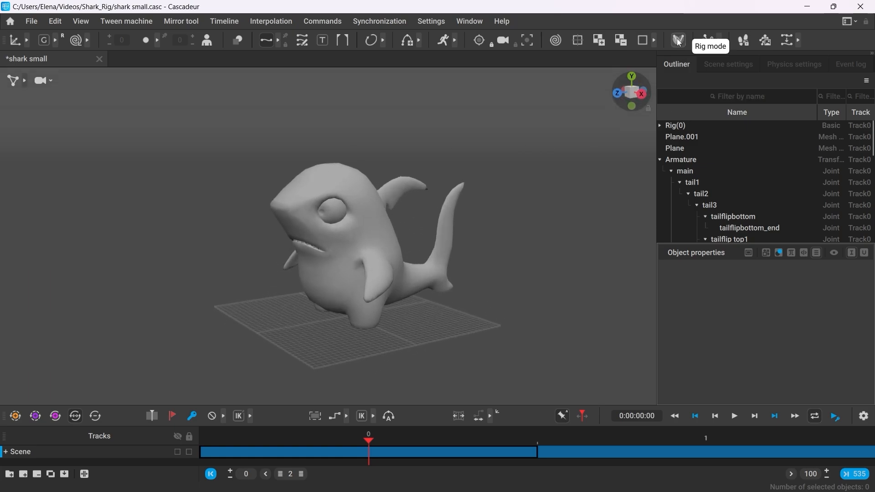
click(678, 40)
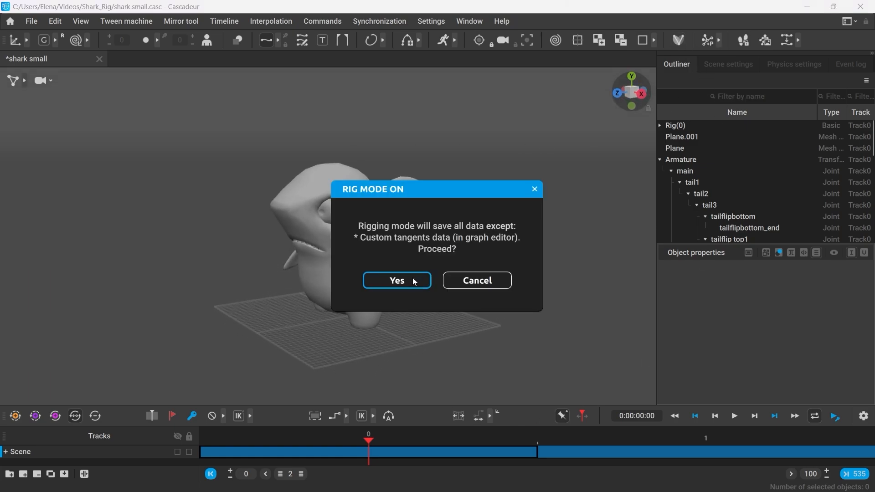
click(396, 280)
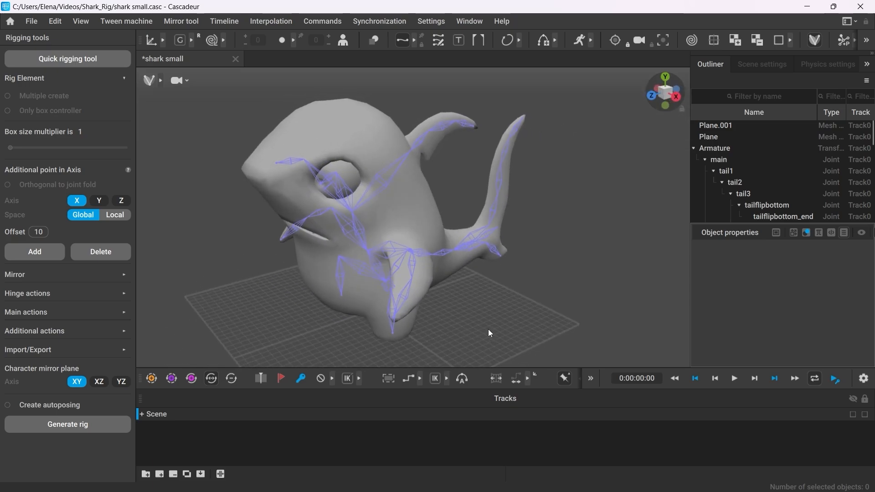
Select the two central hip joints where the legs and spine branch off.
drag(489, 334, 533, 328)
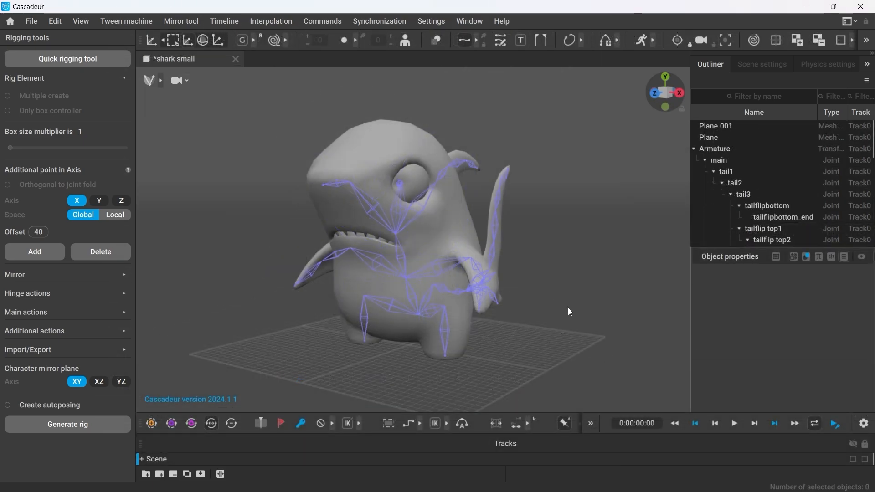
drag(567, 312, 481, 331)
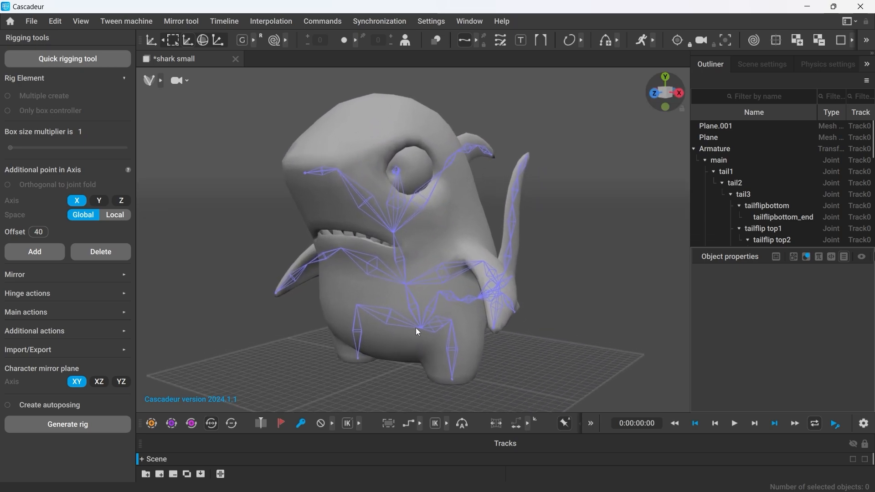
click(415, 326)
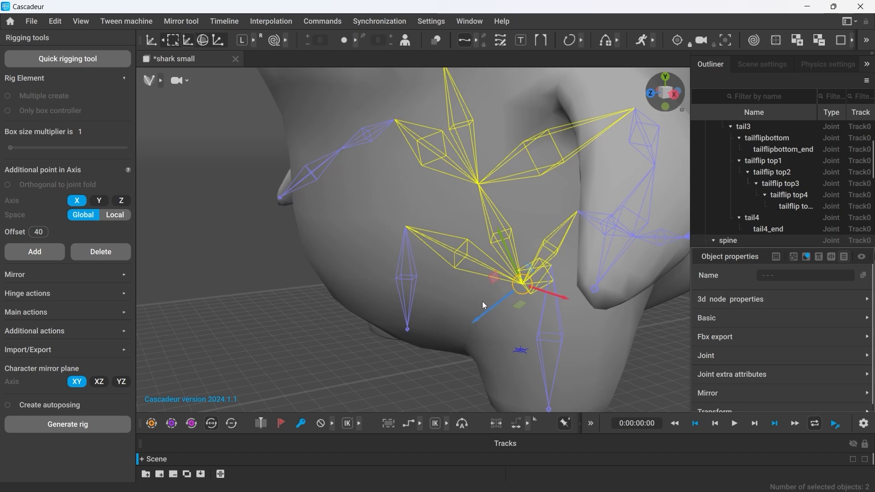
Add an extra point to the hip joints along their local Z axis.
click(120, 200)
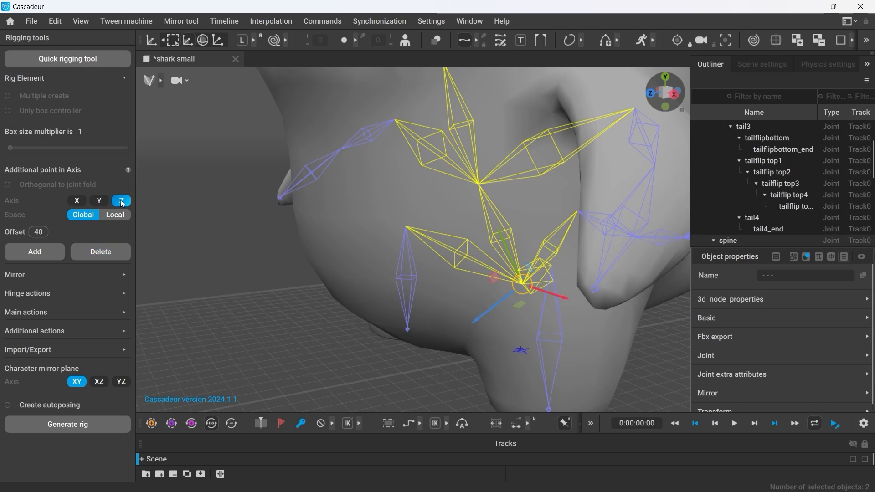
click(115, 215)
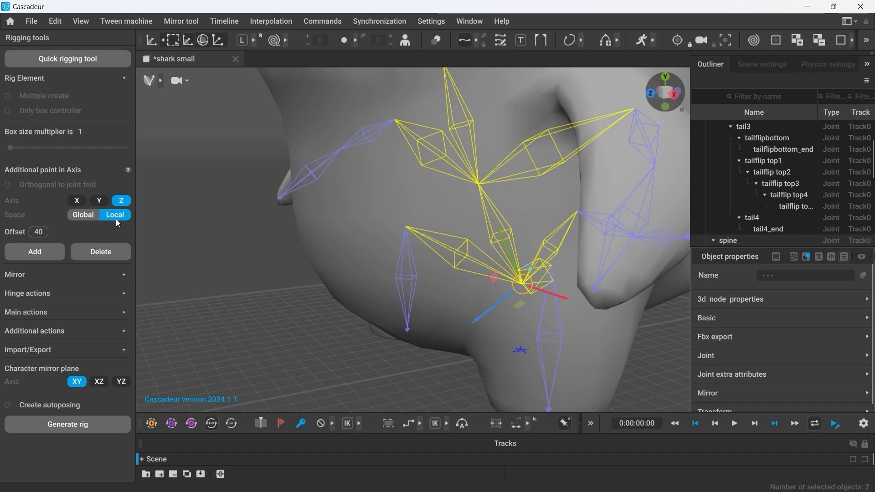
click(34, 251)
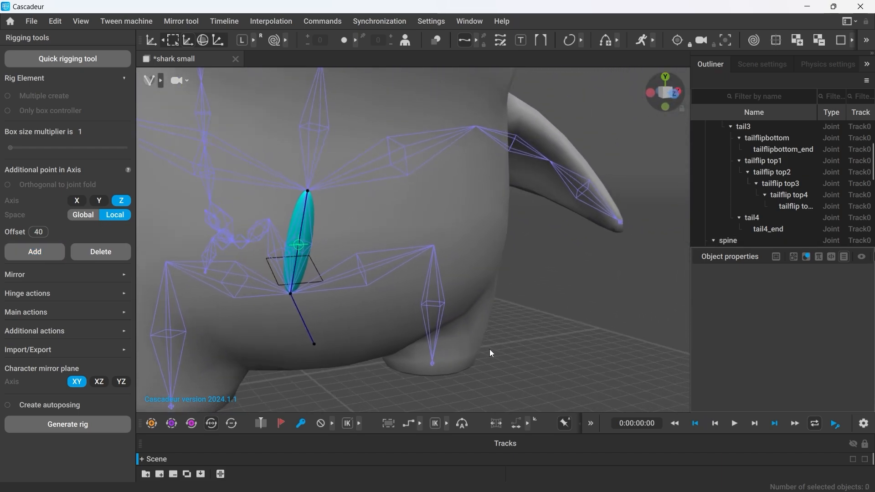
drag(490, 353, 367, 269)
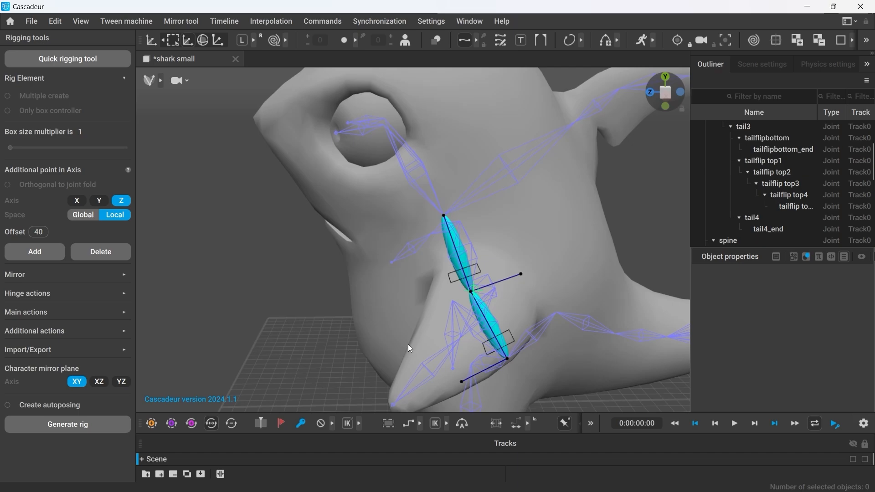
Undo the last added point before re-adding it further up the spine with offset -40.
key(ctrl+z)
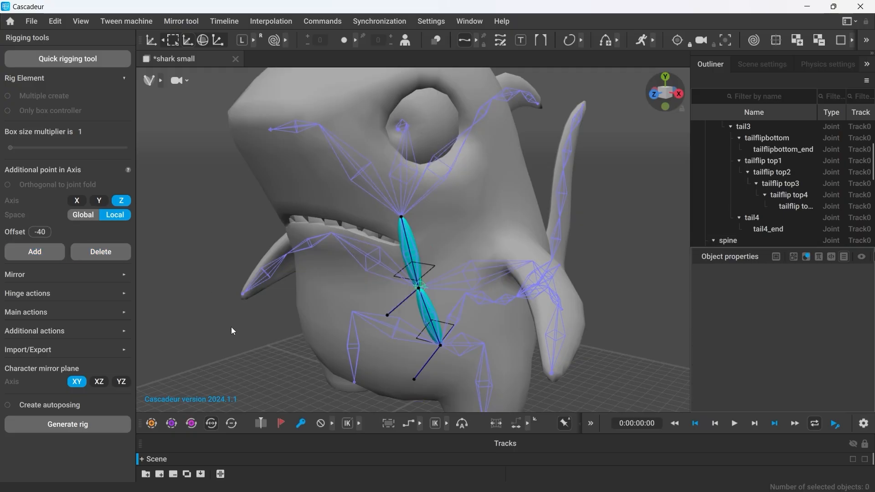
Select the head joints and add an extra rig point off the head with offset 40.
click(401, 218)
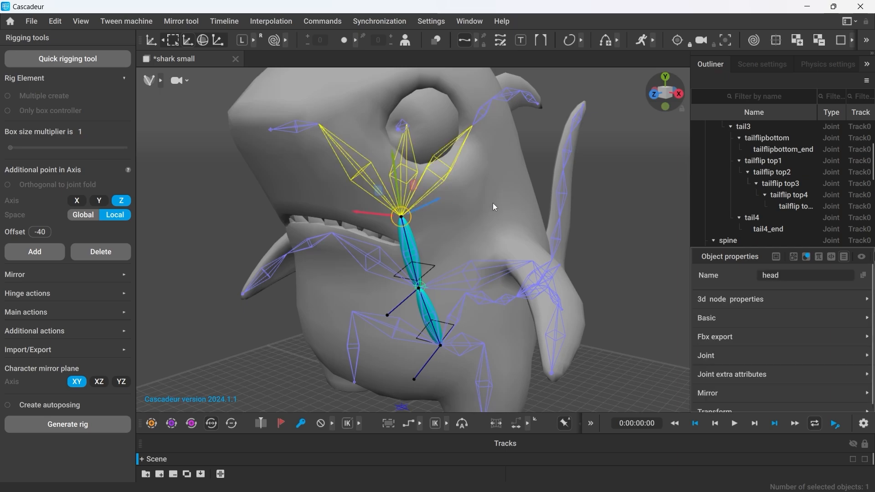
drag(491, 207, 416, 257)
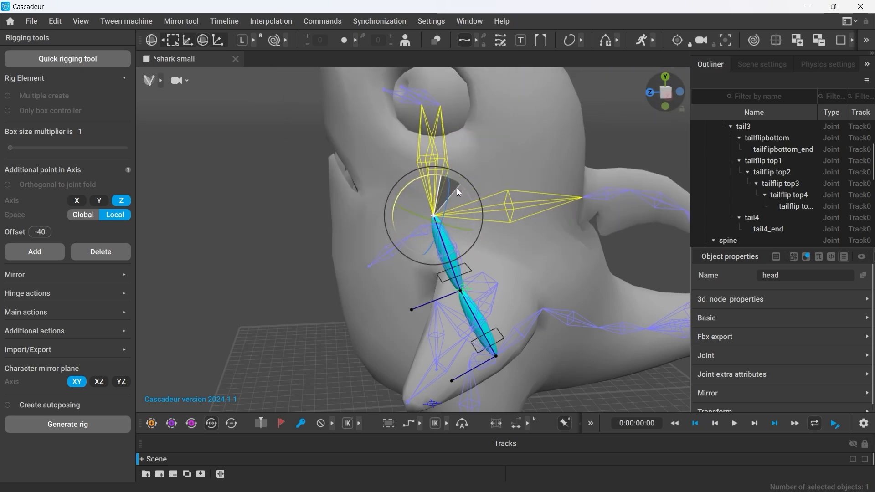
drag(457, 193, 391, 238)
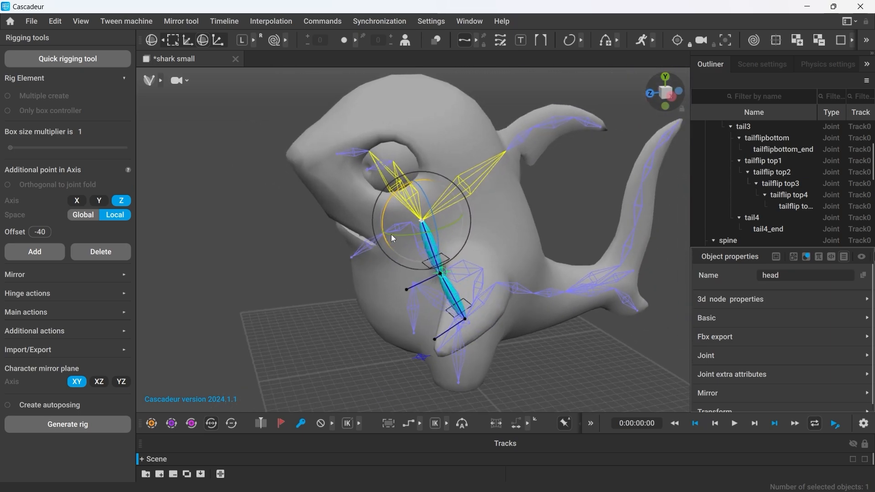
drag(391, 237, 354, 222)
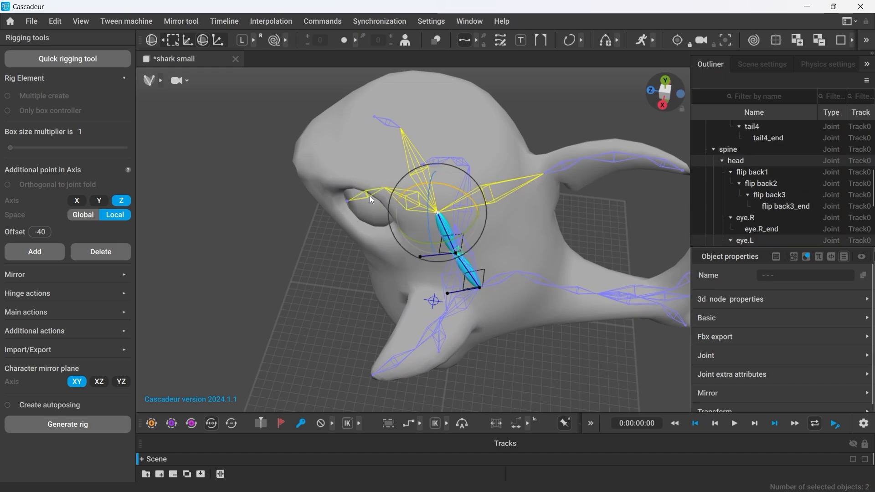
click(40, 231)
text(40)
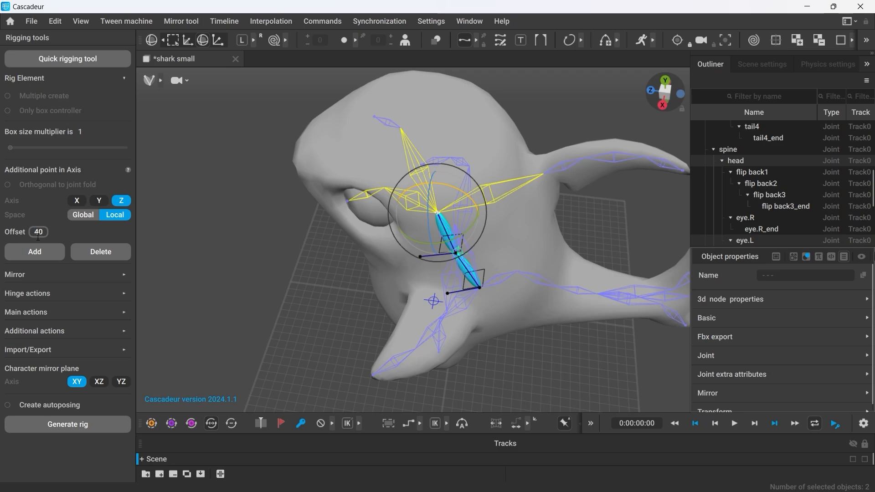
click(287, 273)
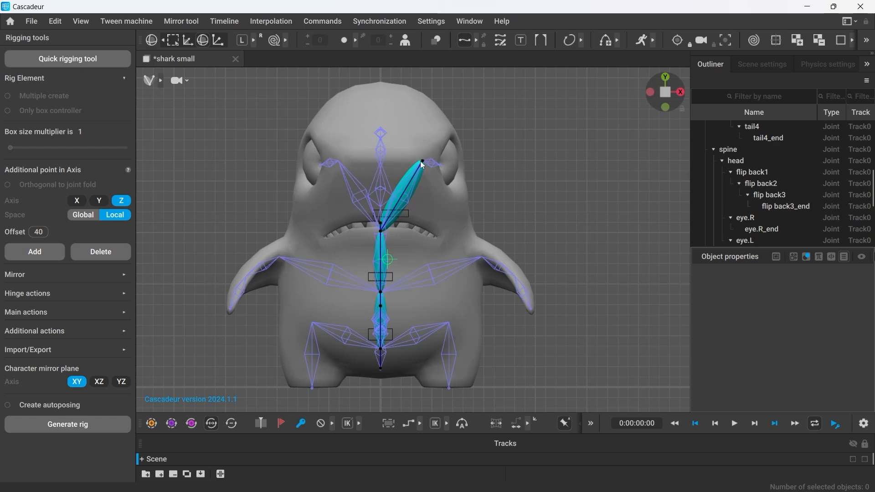
Move ProtoDirectionPoint_head forward toward the snout and reselect the head joint.
click(422, 163)
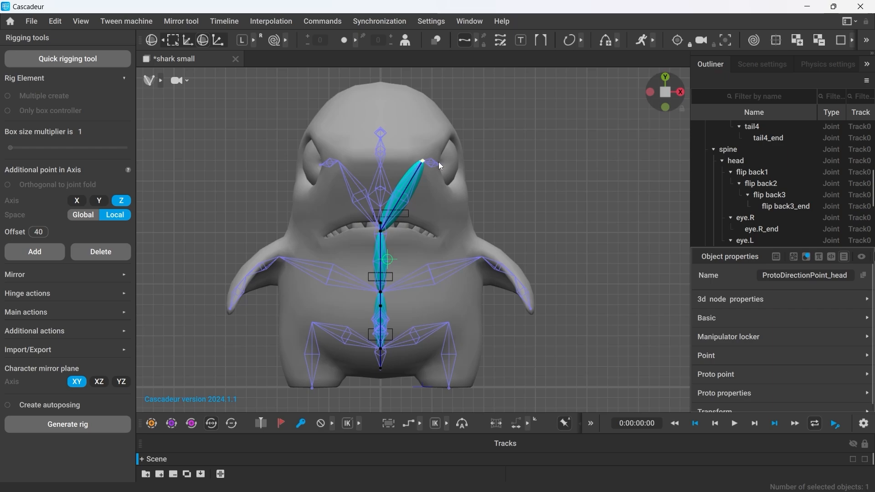
click(422, 162)
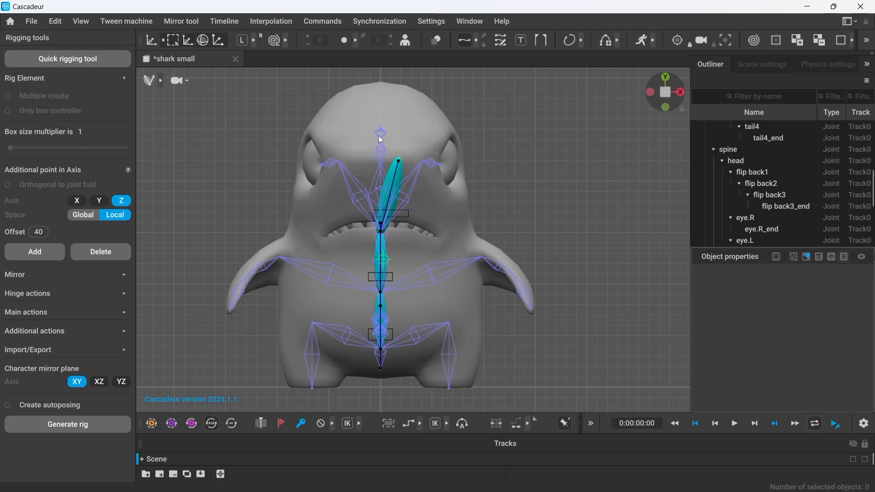
click(379, 136)
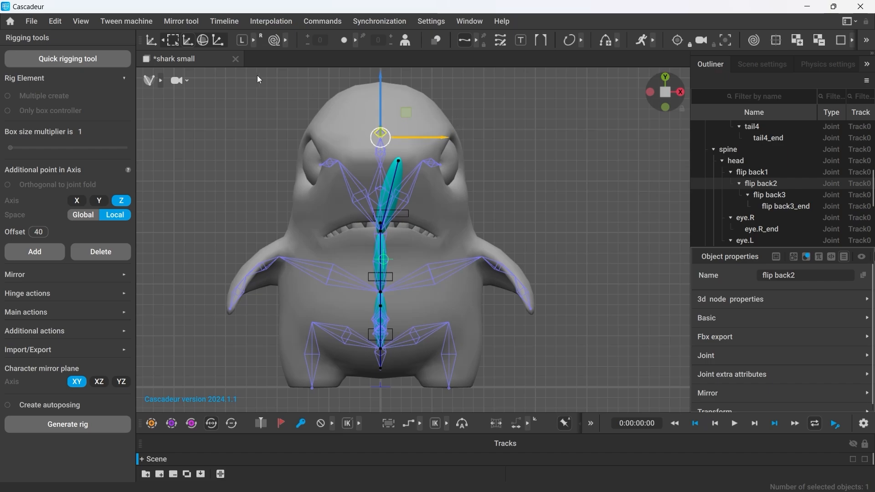
click(241, 39)
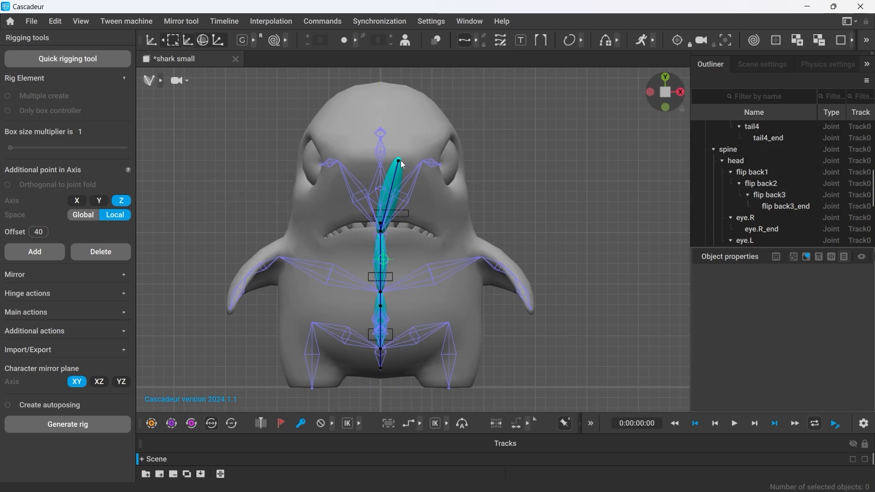
key(ctrl+v)
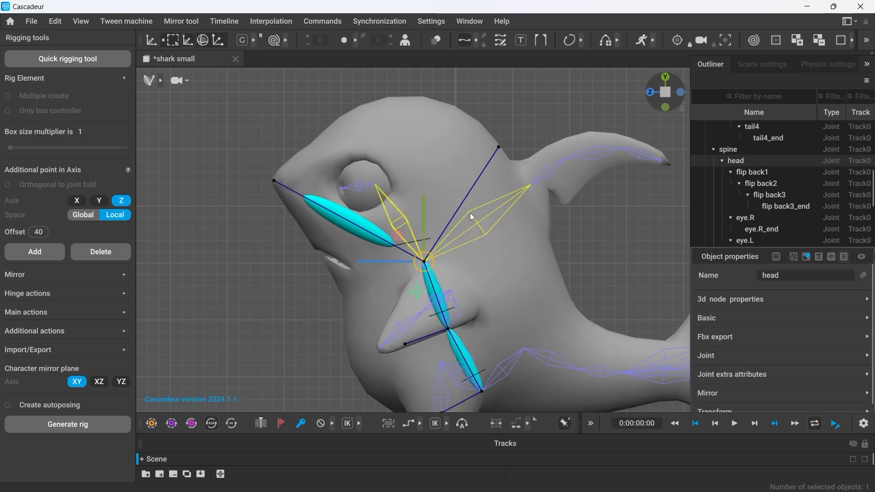
Add extra local-Z points to the back fin joints and the head joint.
click(528, 184)
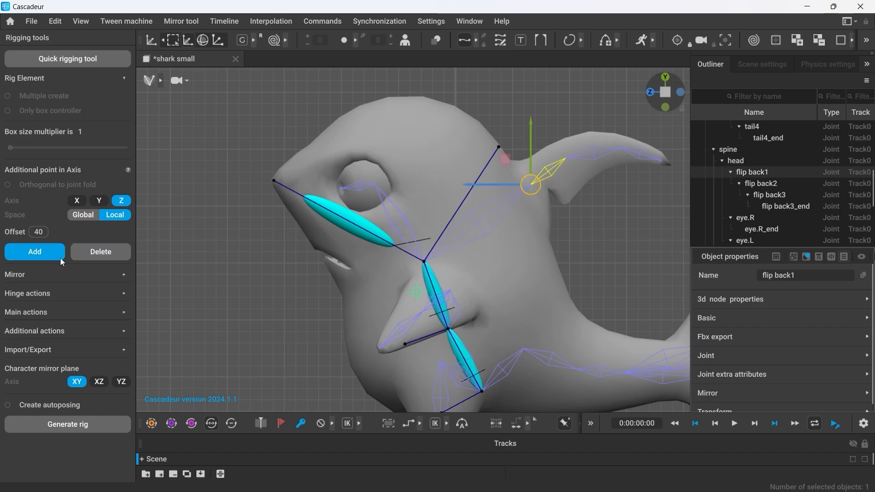
click(34, 252)
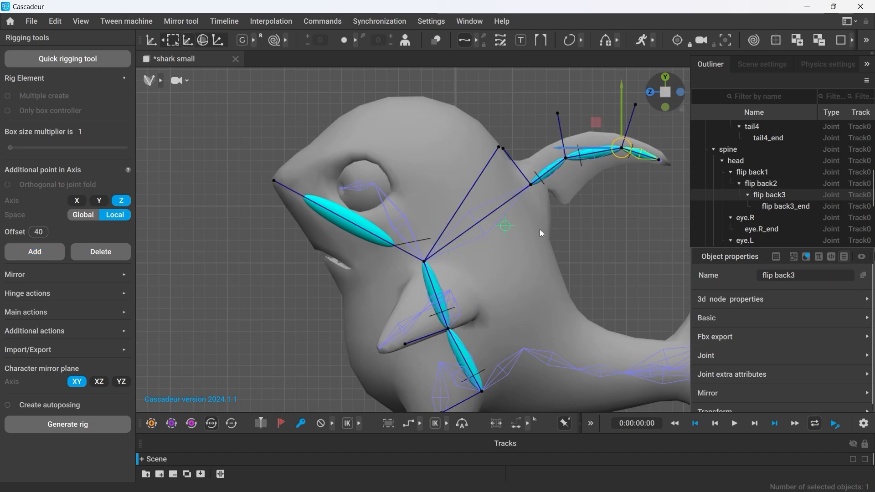
click(476, 125)
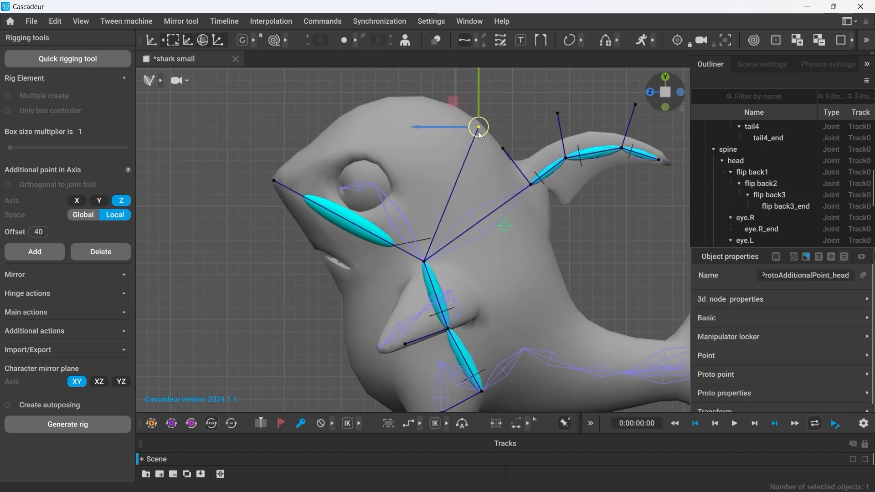
click(501, 155)
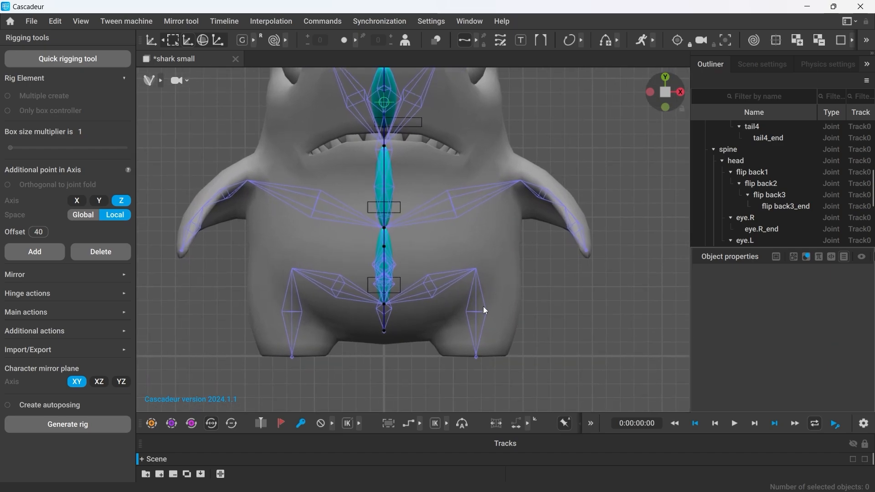
Select leg.L and switch the additional-point axis to X for a sideways point.
click(475, 267)
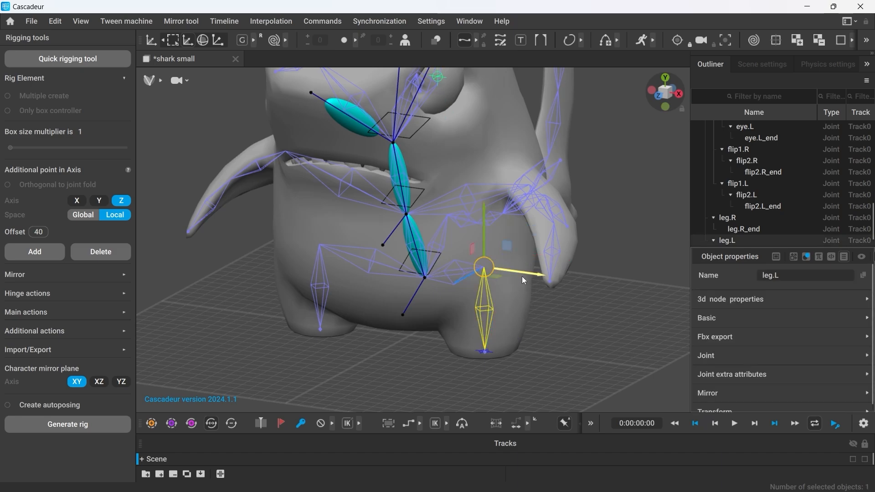
click(76, 201)
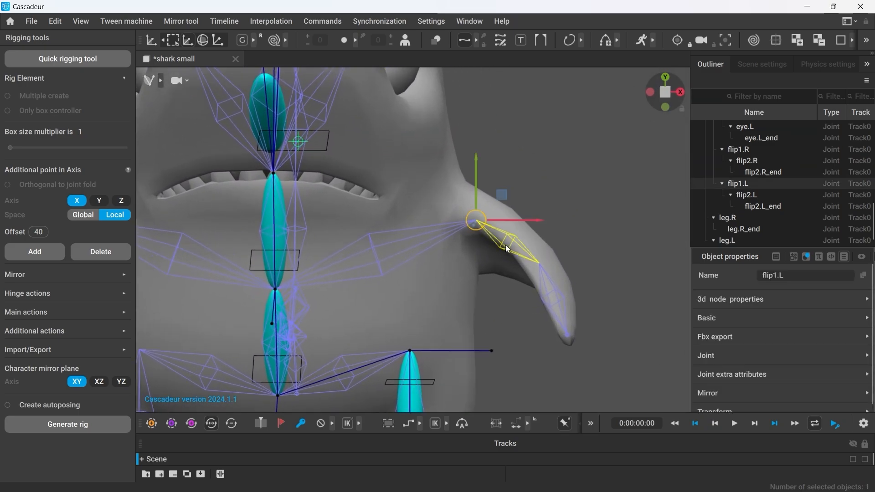
Add a sideways X point to flip1.L and union the left flipper joints into a hinge.
click(552, 301)
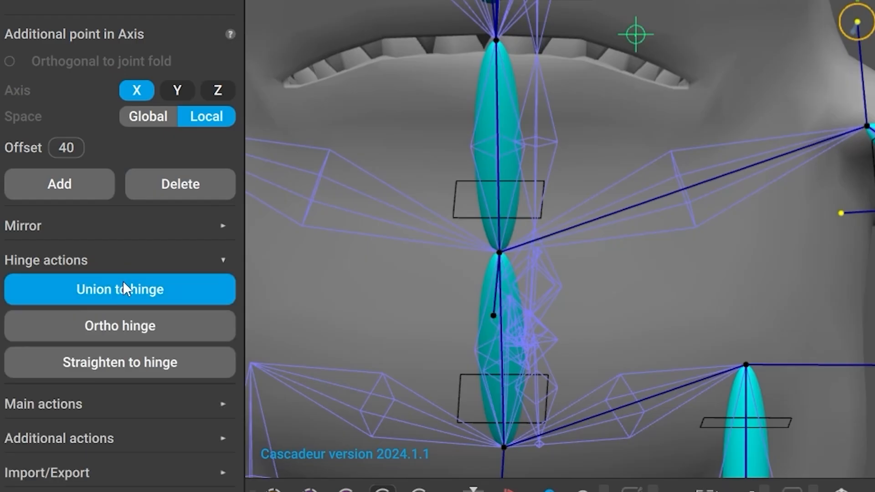
click(118, 288)
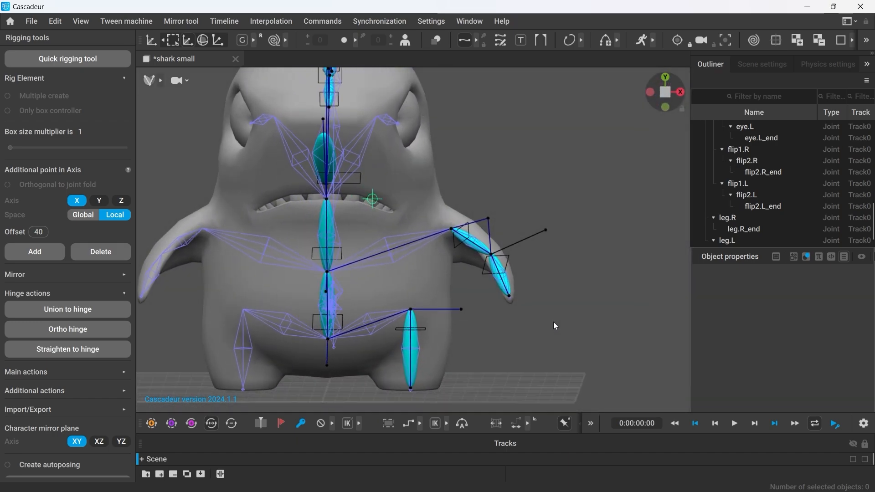
mouse_move(598, 338)
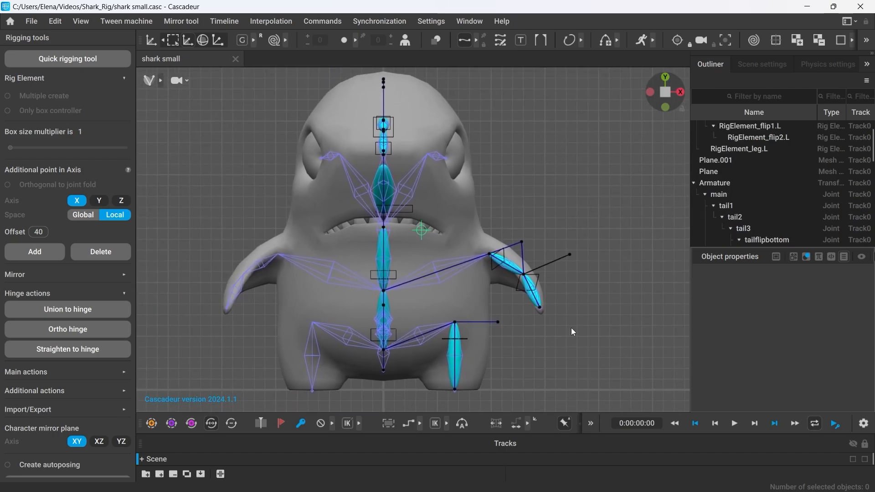
Mirror the left flipper and leg rig elements across the YZ plane as .R copies.
double_click(490, 254)
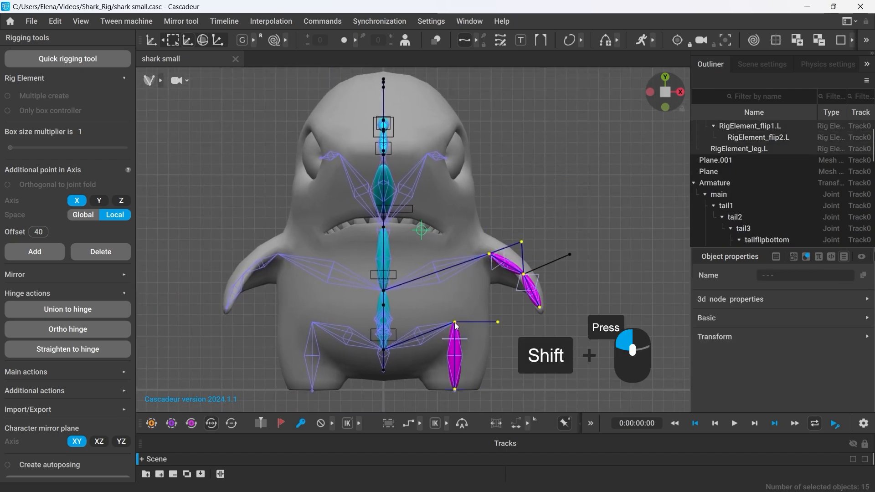
click(454, 322)
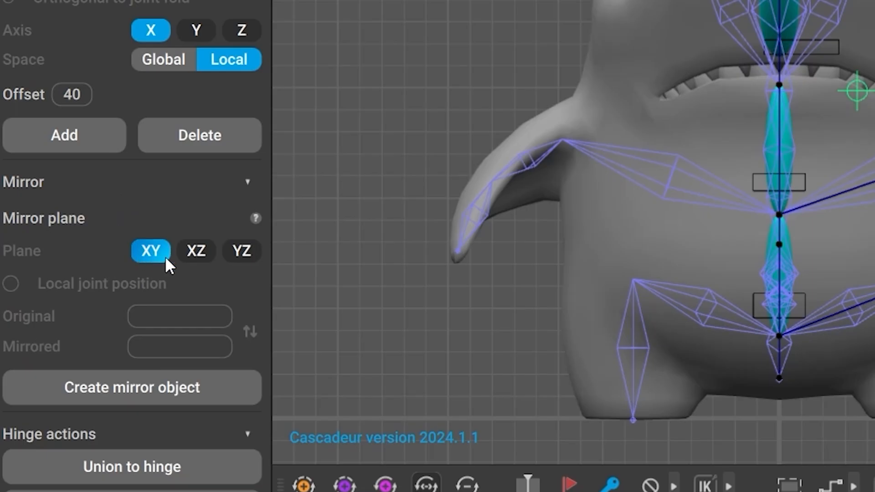
click(241, 250)
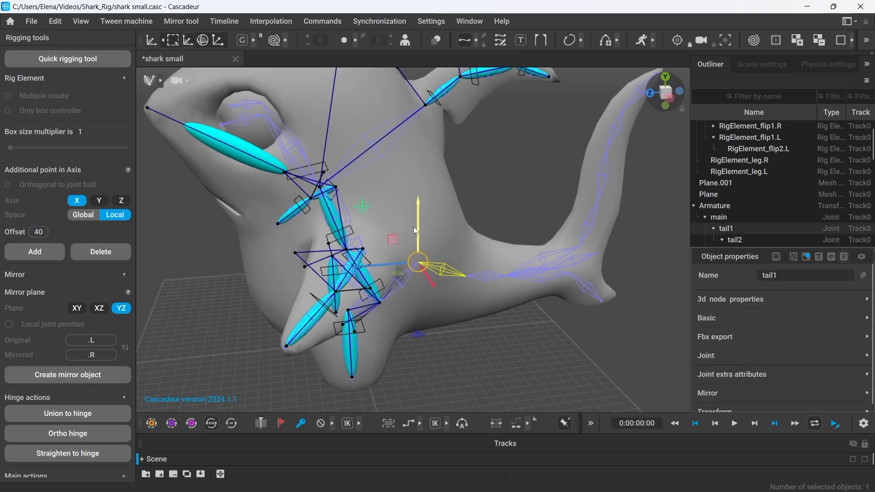
Add an extra rig point to the first tail joint along the local Z axis.
click(99, 201)
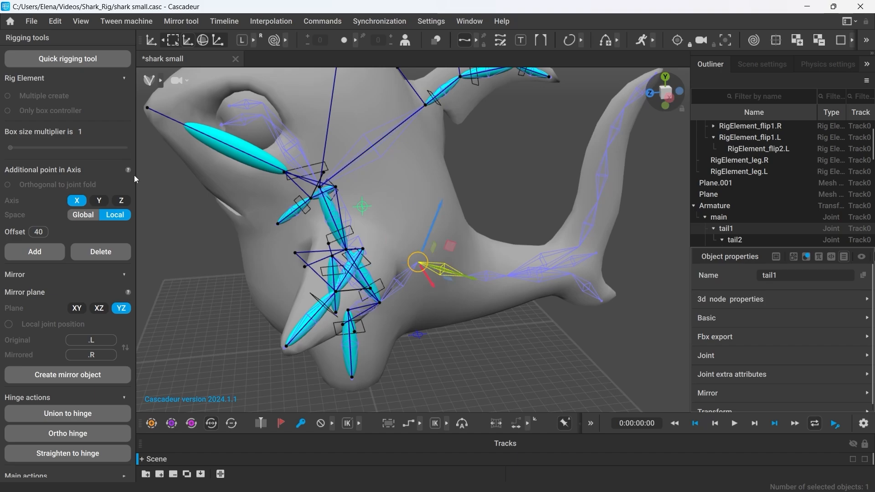
click(120, 200)
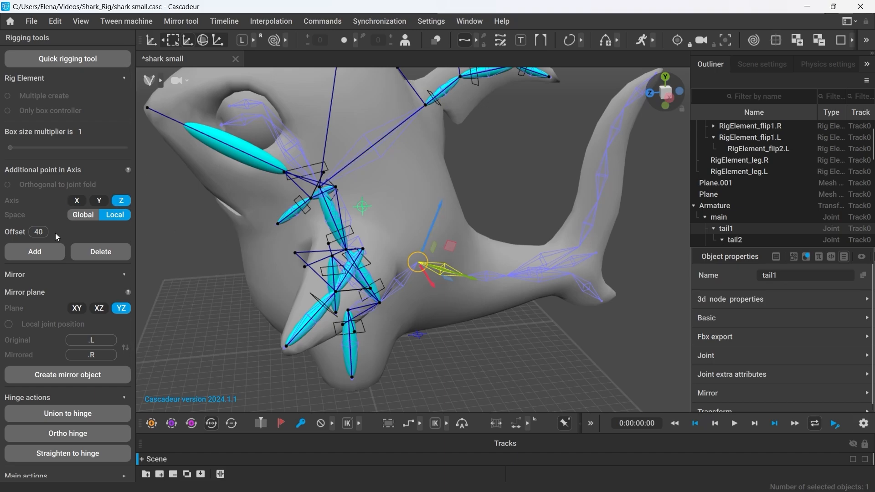
click(471, 274)
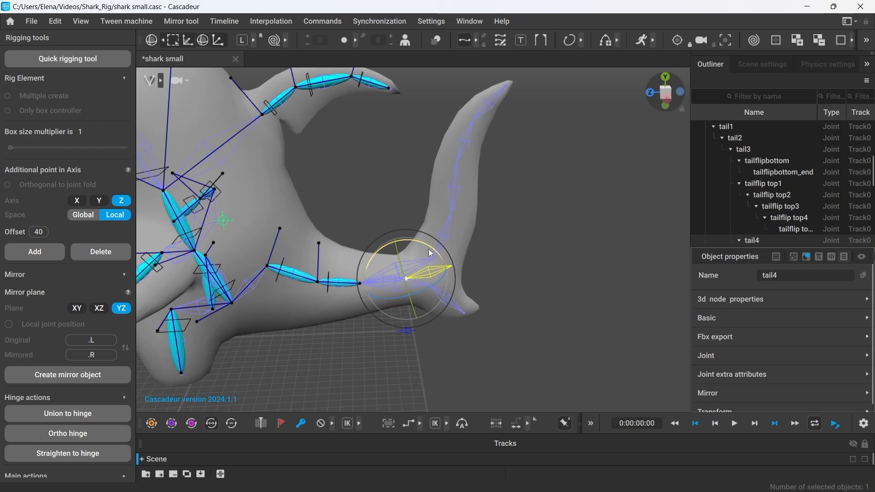
Extend the selection from tail4 through the upper tail fin to its tip for rigging.
click(385, 285)
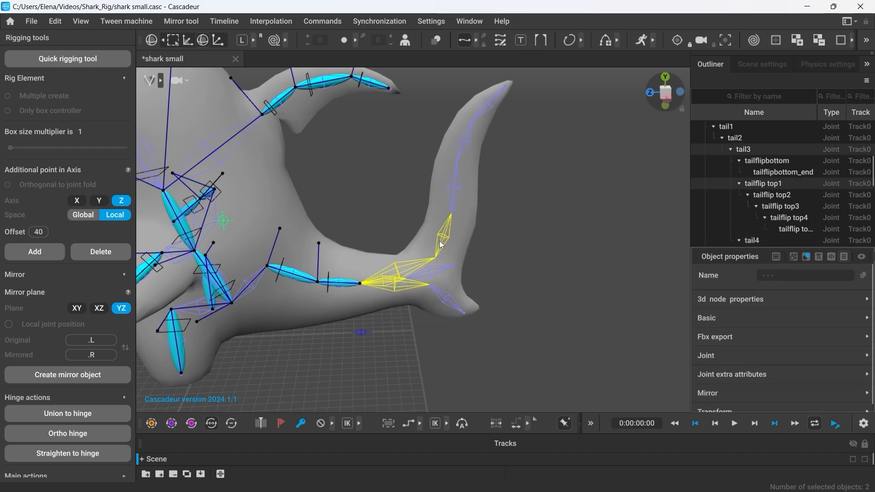
click(33, 252)
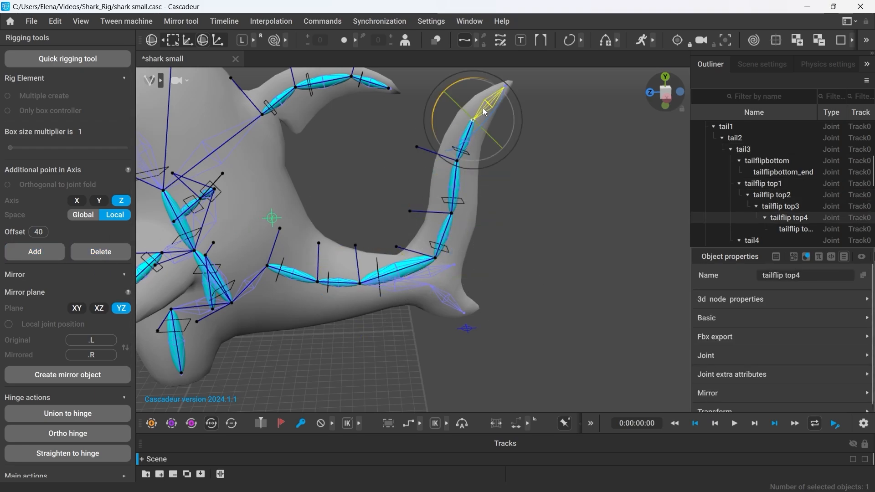
click(428, 284)
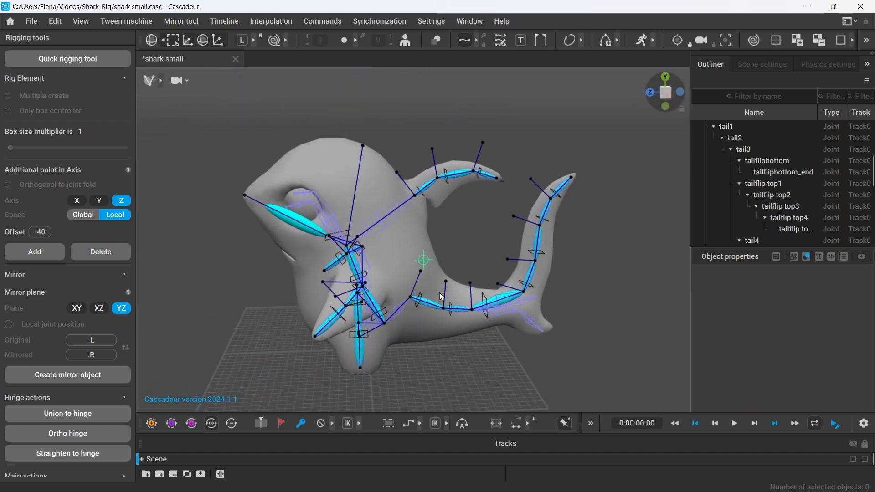
Add a box-only controller to the shark's eye joint.
drag(441, 295, 379, 289)
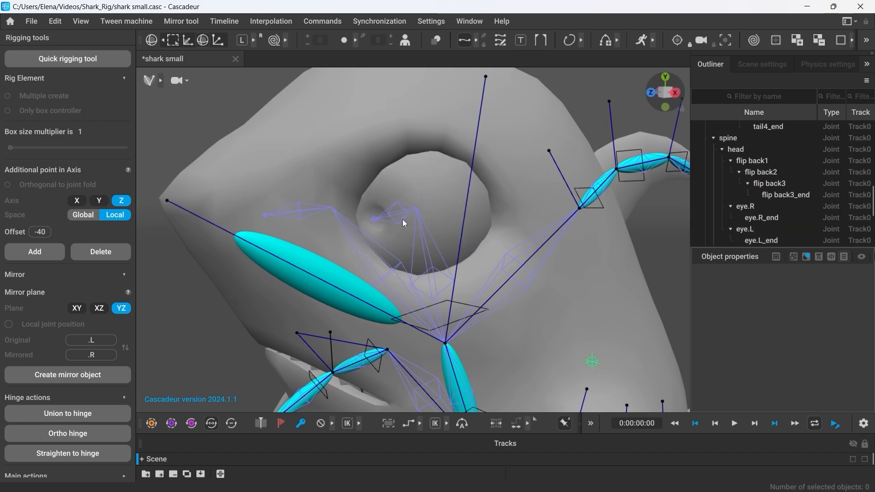
click(401, 217)
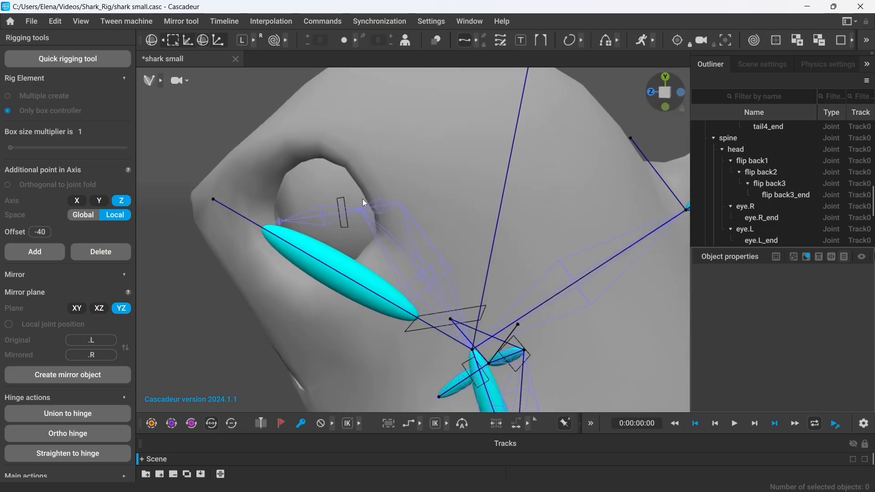
click(342, 213)
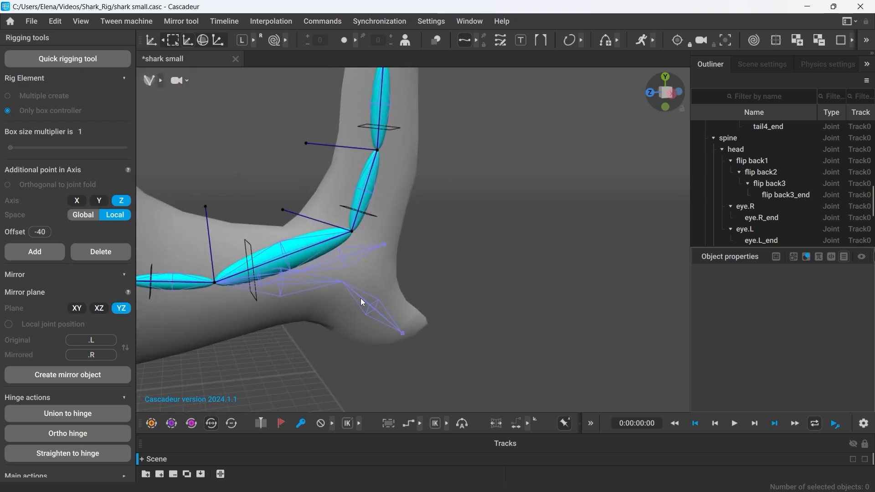
Add a box controller to the lower tail fin and move ProtoBox_tailflipbottom into place.
click(360, 295)
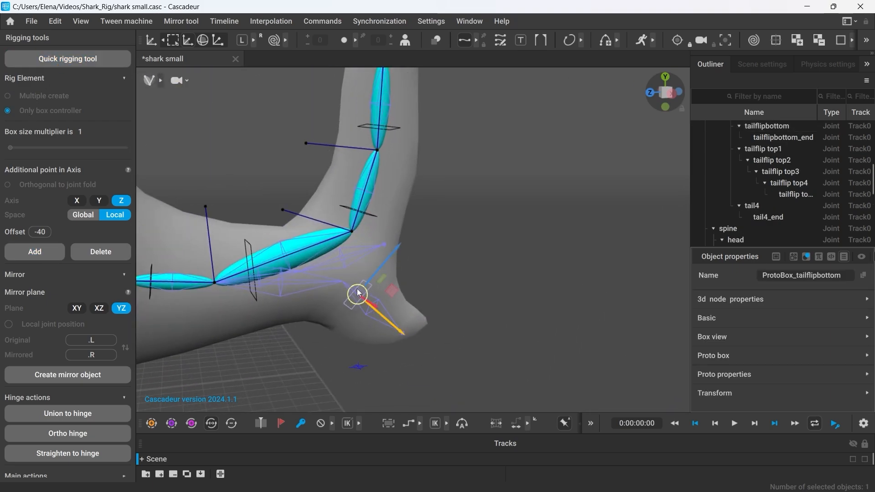
drag(357, 292, 282, 379)
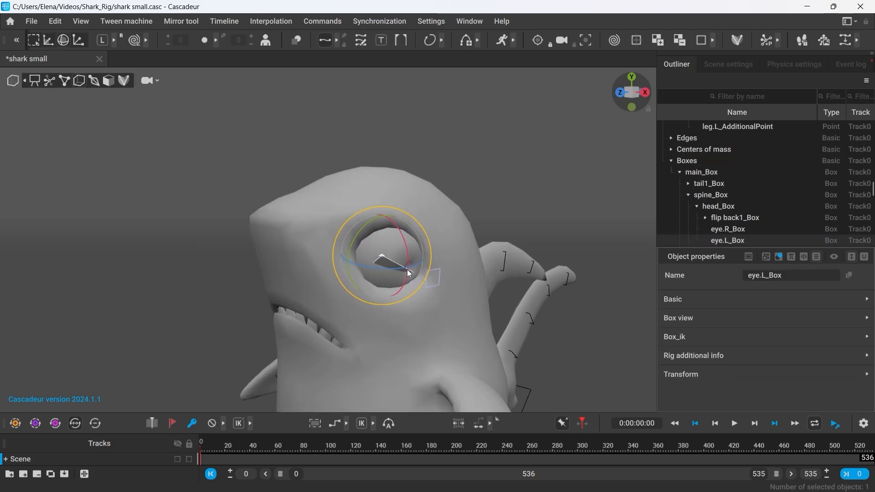
Inspect the generated rig's eye.L_Box controller and view the rigged shark from another angle.
click(748, 217)
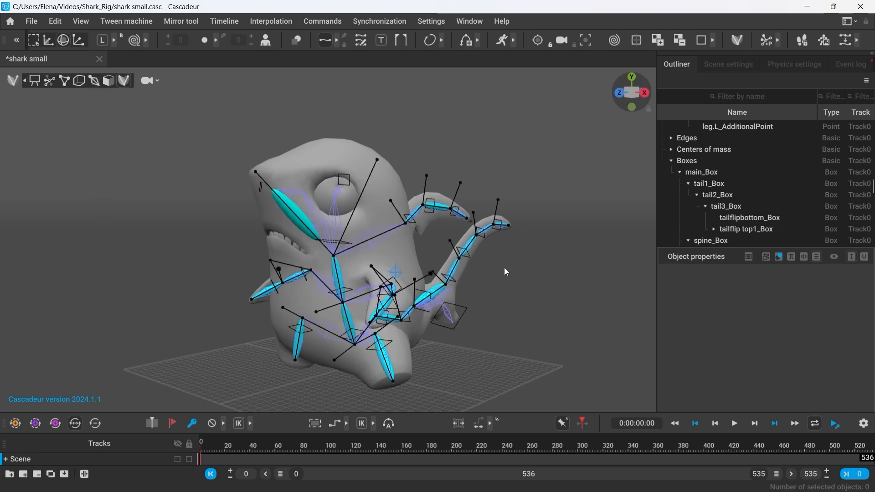
drag(505, 272, 471, 344)
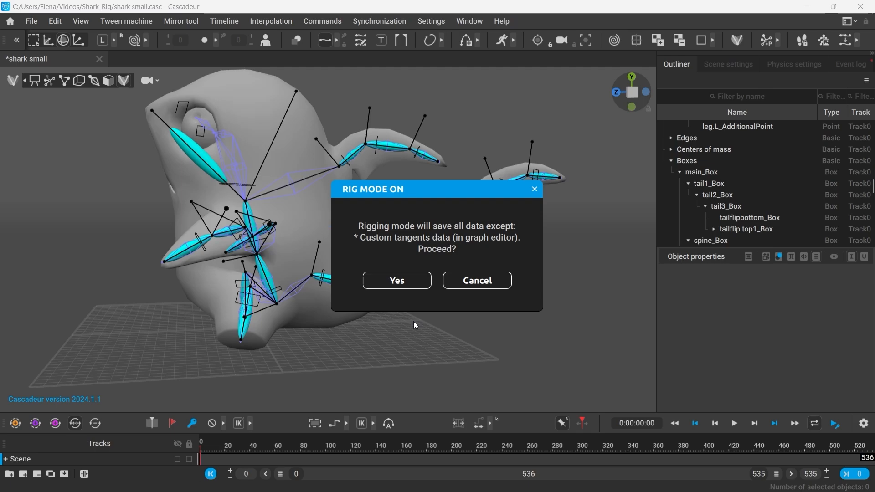
Return to rigging mode and show the left leg rig element's physics settings.
click(396, 279)
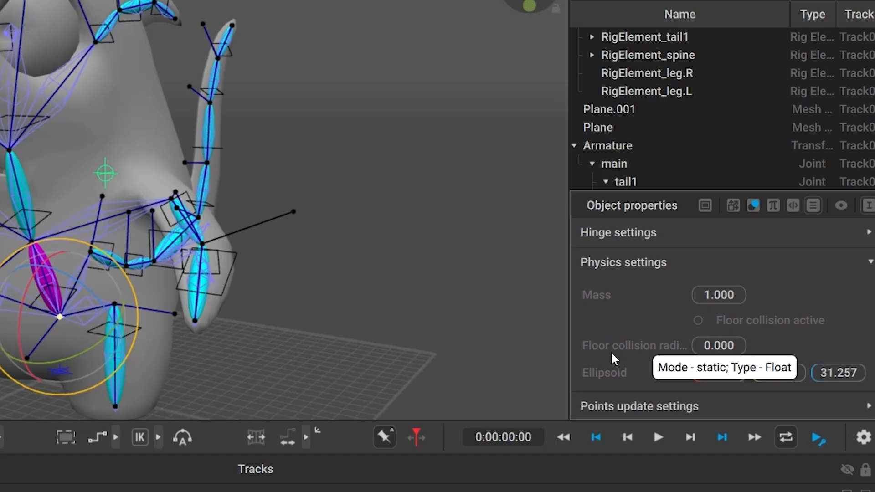
click(718, 294)
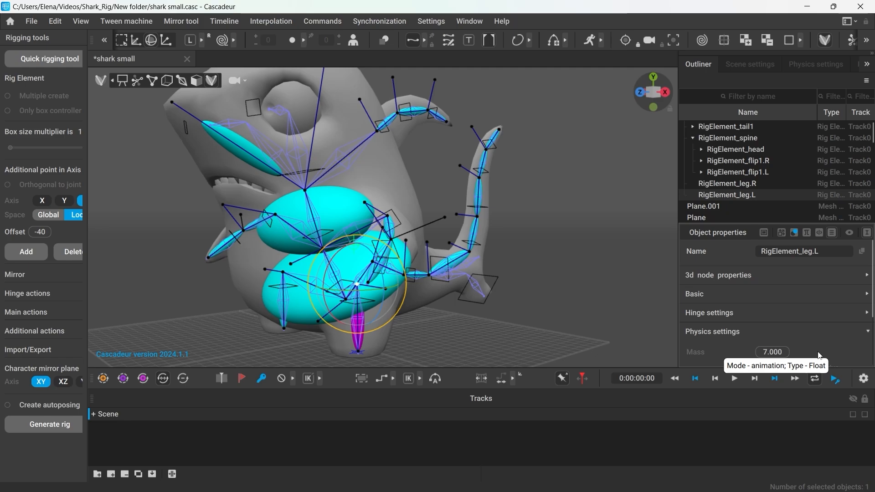
Set the head rig element's physics mass to 10.
click(711, 331)
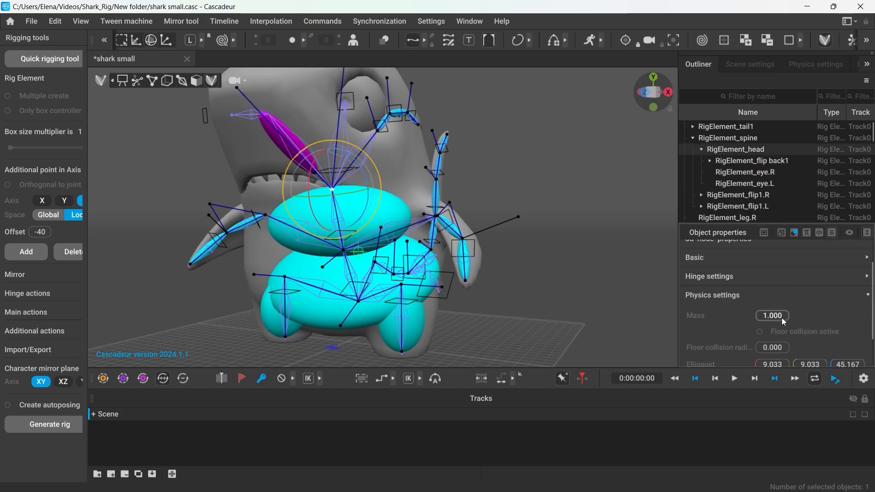
text(10.000)
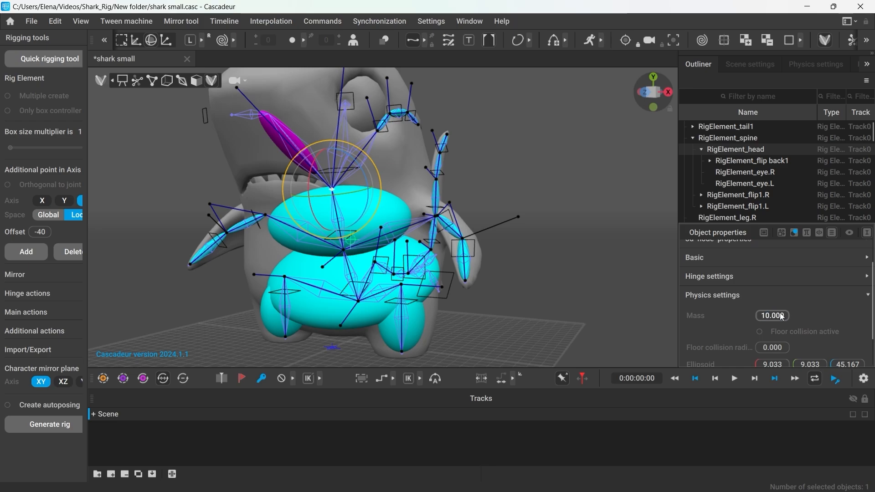